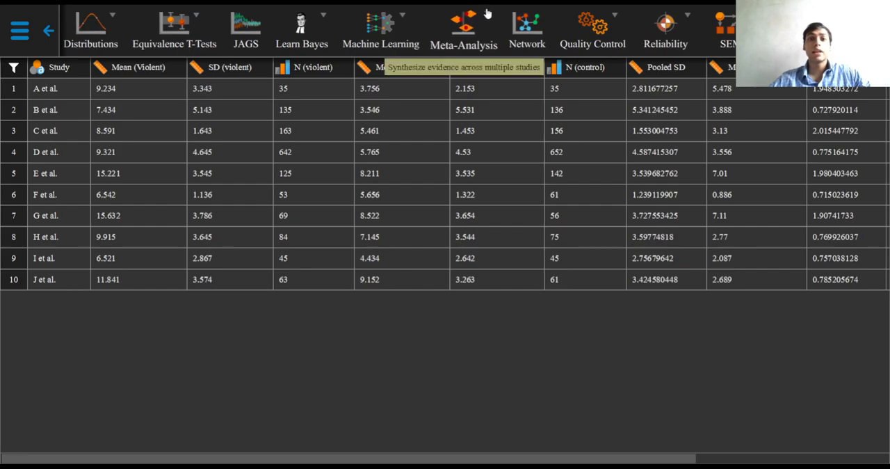
Step: Start a Classical Meta-Analysis from the Meta-Analysis menu on the loaded study dataset
{"action": "left_click", "coordinate": [463, 28]}
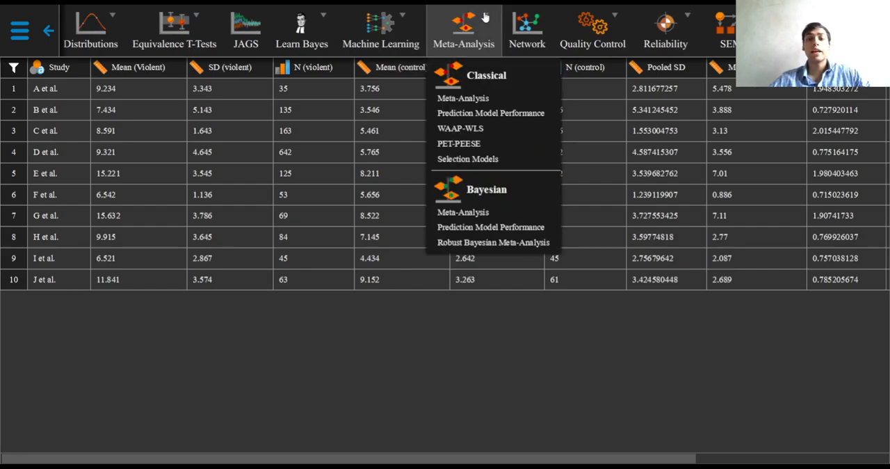
{"action": "mouse_move", "coordinate": [492, 92]}
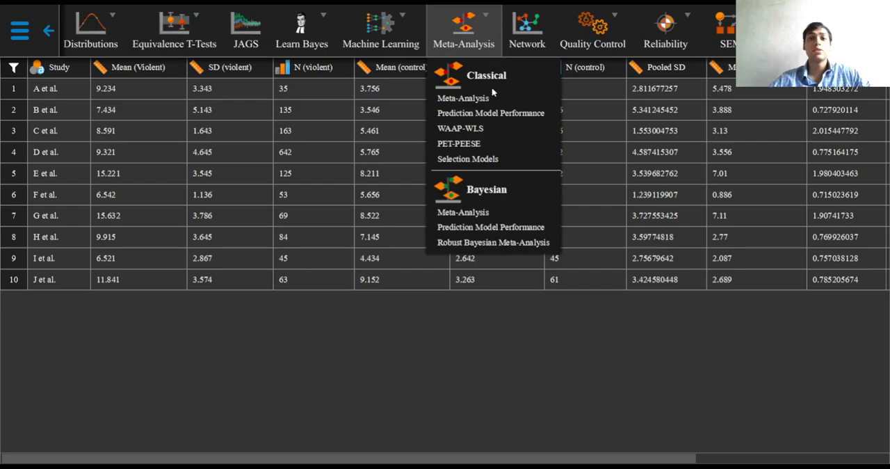
{"action": "left_click", "coordinate": [461, 97]}
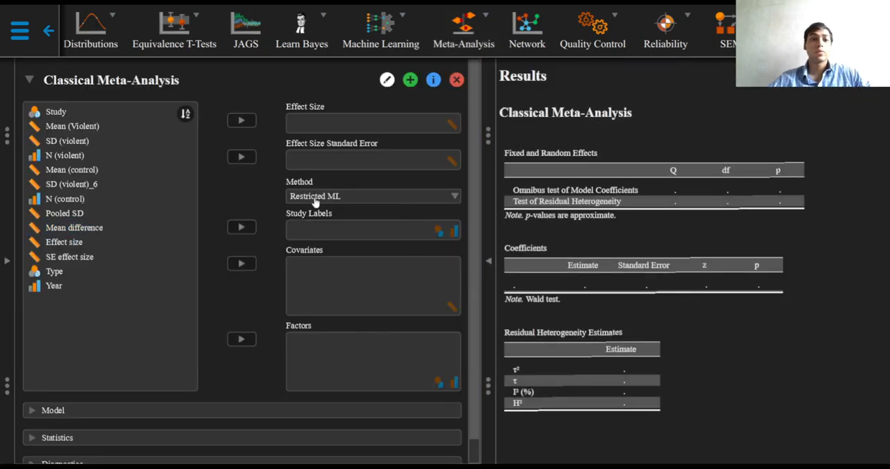
Step: Assign Study as study labels and Effect size as effect size, then review the estimation method choices
{"action": "left_click", "coordinate": [56, 112]}
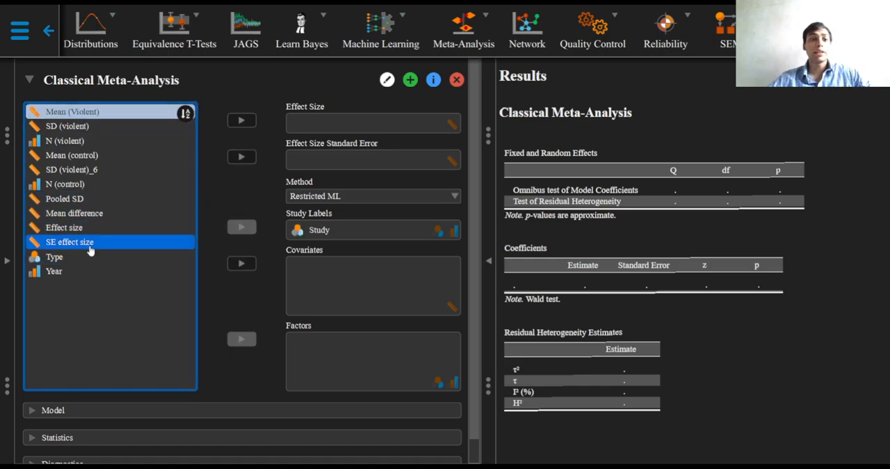
{"action": "left_click", "coordinate": [63, 228]}
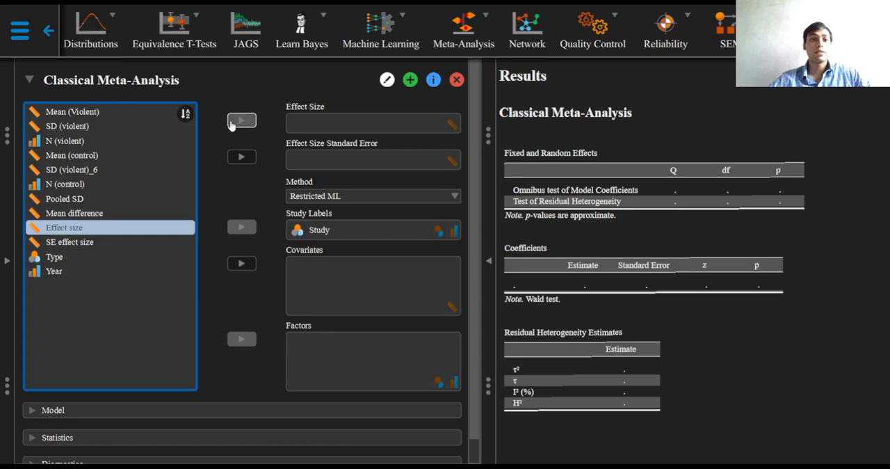
{"action": "left_click", "coordinate": [242, 120]}
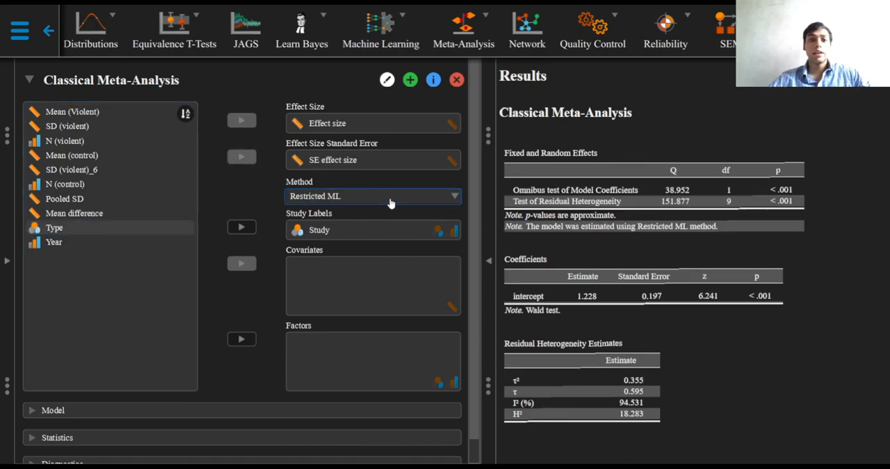
{"action": "left_click", "coordinate": [372, 195]}
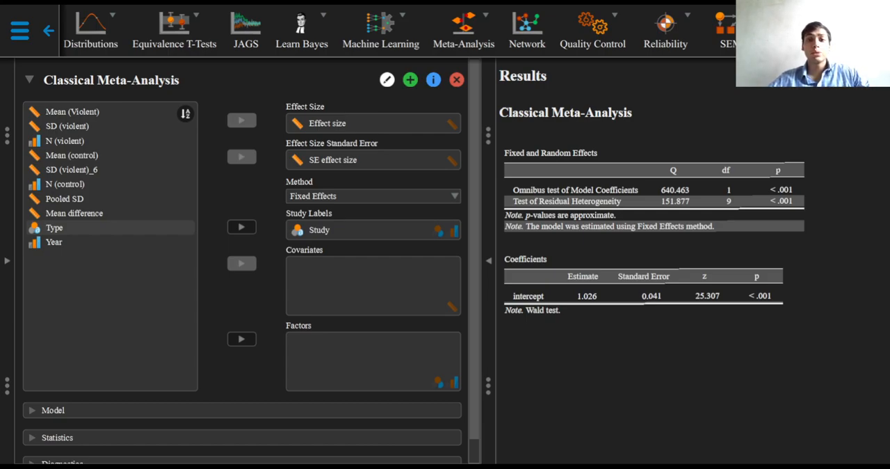
{"action": "left_click", "coordinate": [372, 194]}
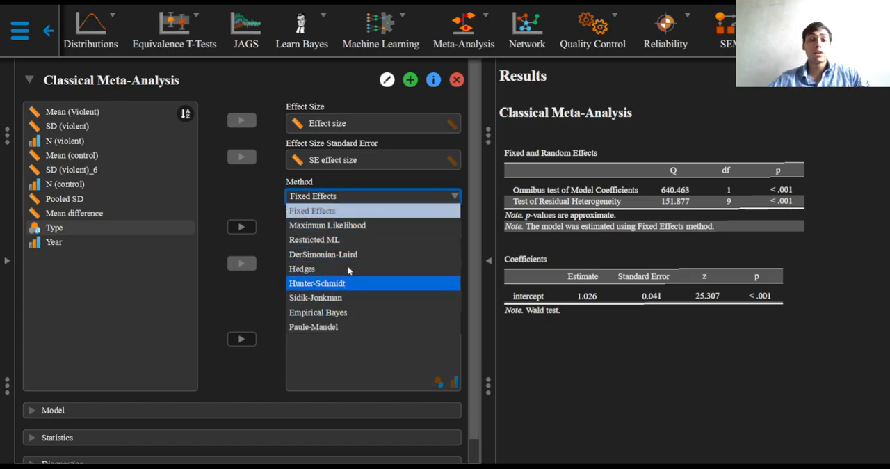
{"action": "mouse_move", "coordinate": [360, 210]}
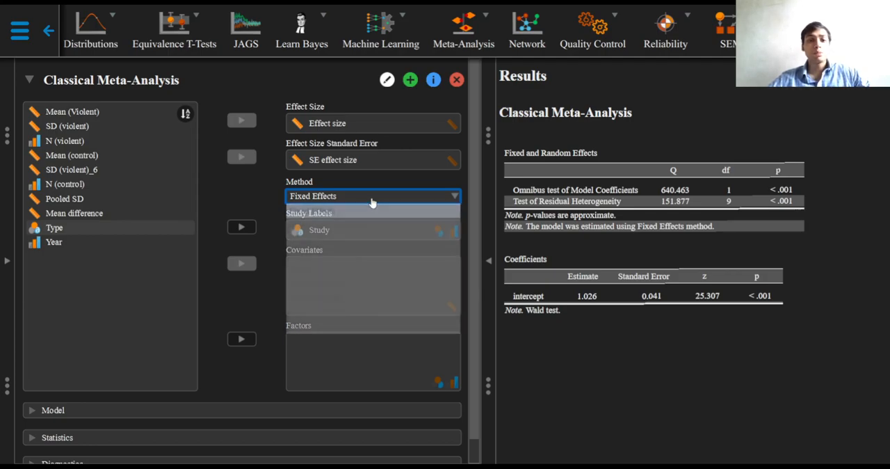
{"action": "left_click", "coordinate": [372, 195]}
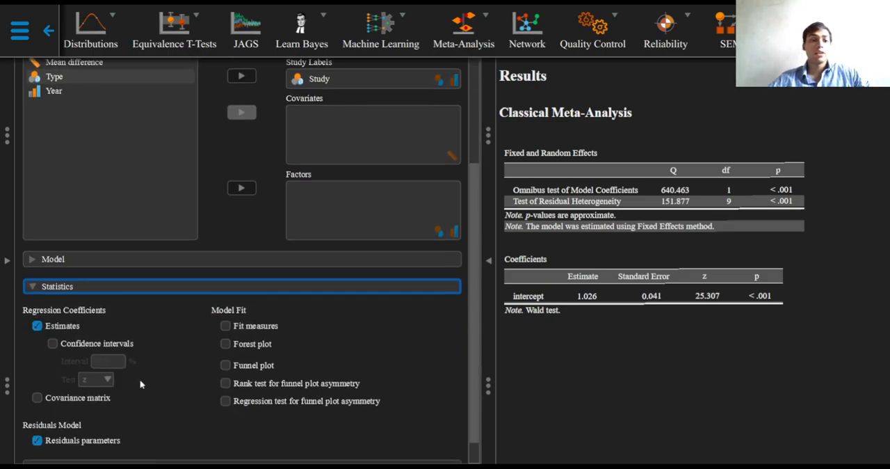
Step: Enable confidence intervals, forest and funnel plots, and rank and regression funnel asymmetry tests
{"action": "left_click", "coordinate": [53, 342]}
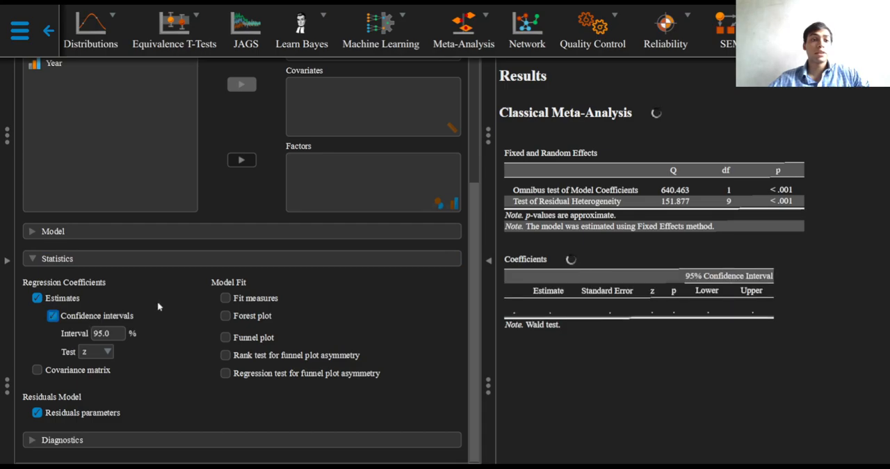
{"action": "left_click", "coordinate": [225, 316]}
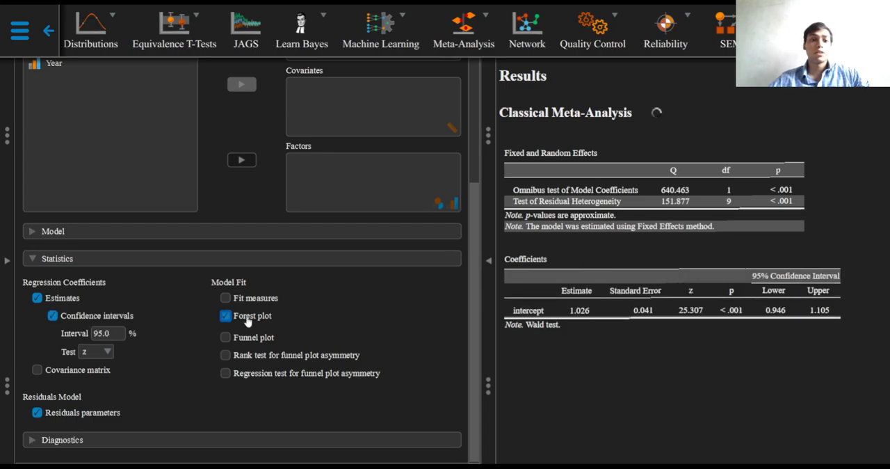
{"action": "left_click", "coordinate": [225, 336]}
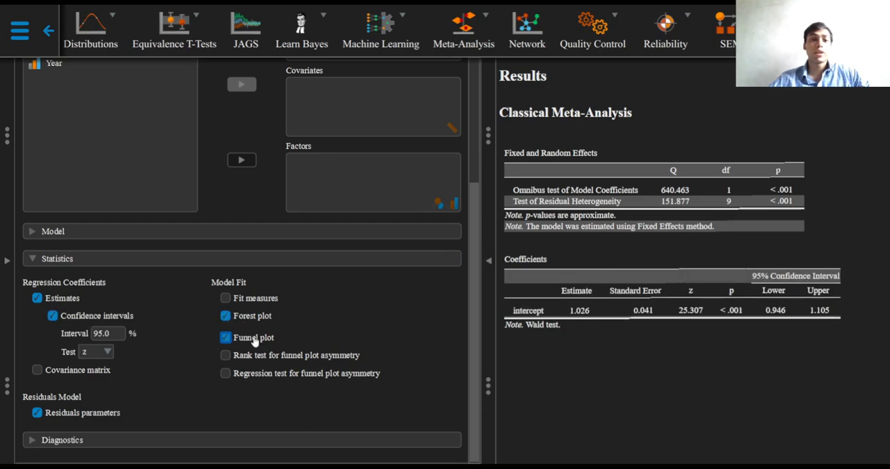
{"action": "left_click", "coordinate": [226, 355]}
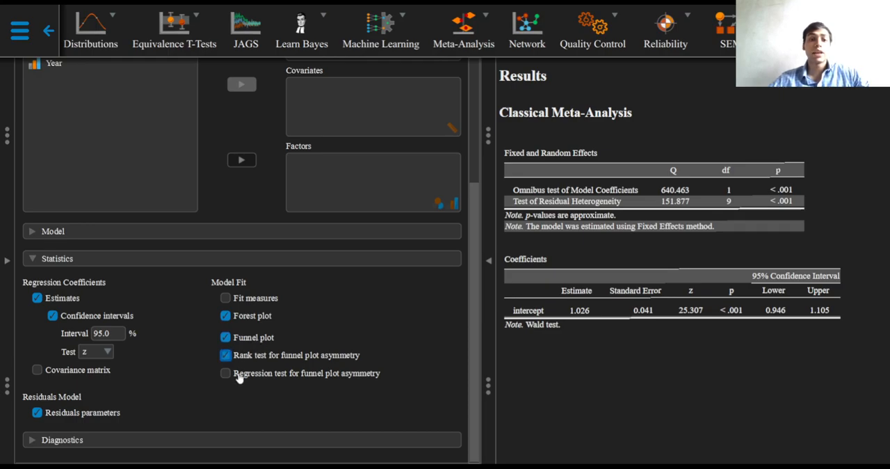
{"action": "left_click", "coordinate": [225, 373]}
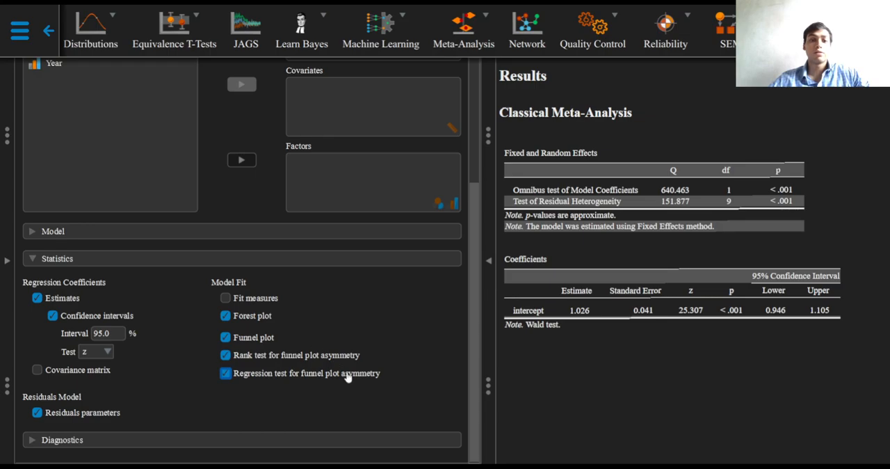
{"action": "mouse_move", "coordinate": [221, 441]}
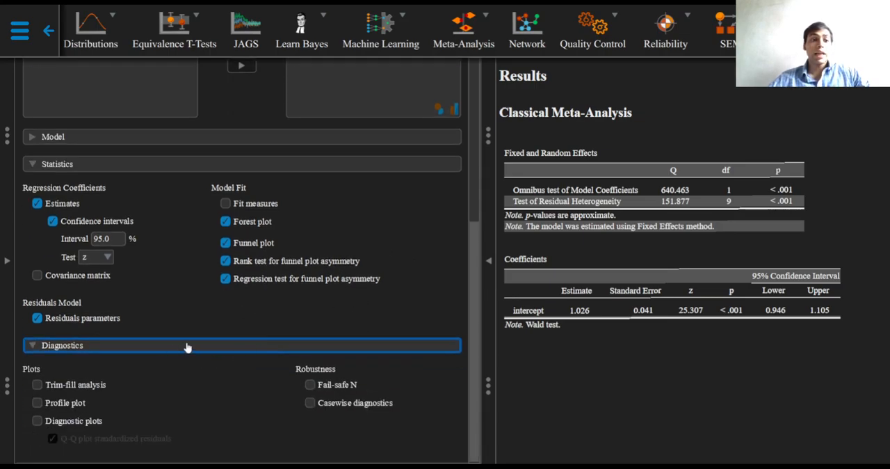
{"action": "mouse_move", "coordinate": [299, 403]}
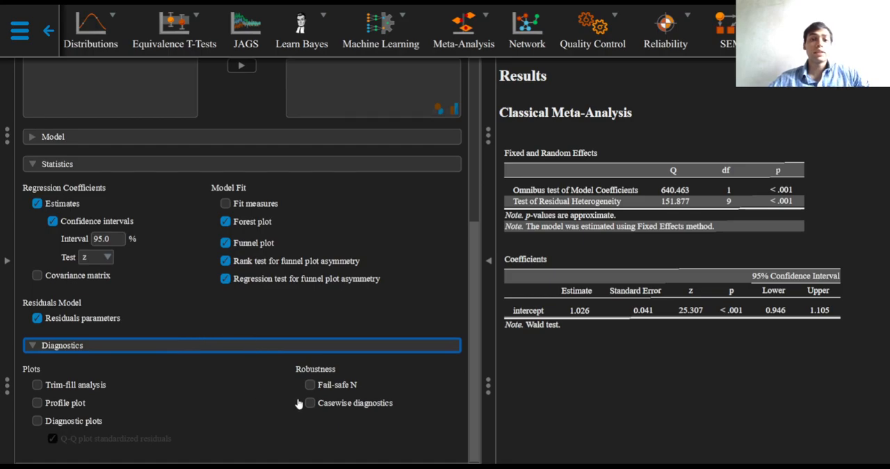
Step: Enable Fail-safe N and Trim-fill analysis under Diagnostics
{"action": "left_click", "coordinate": [309, 384]}
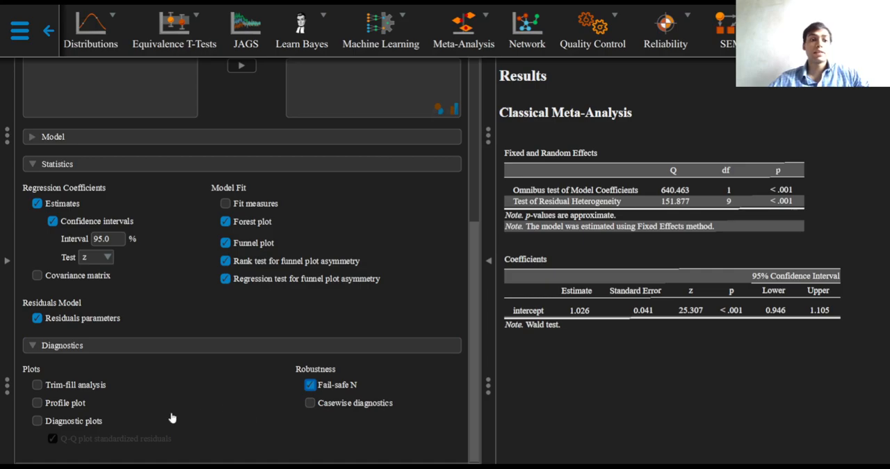
{"action": "left_click", "coordinate": [37, 384]}
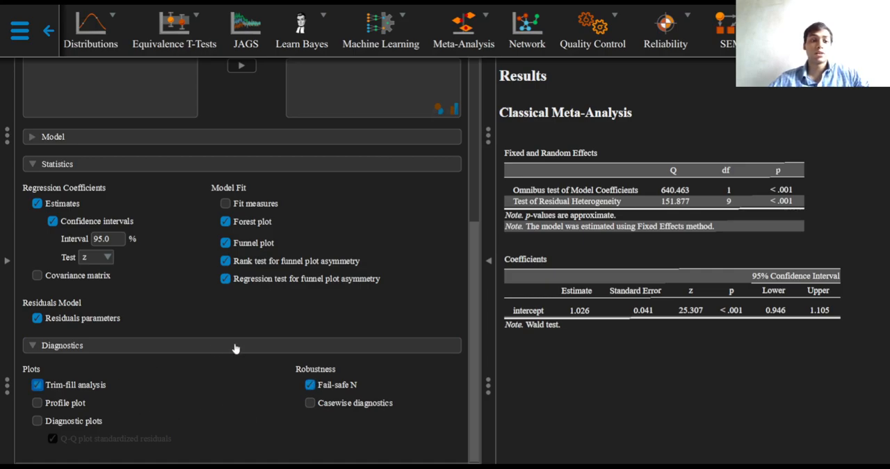